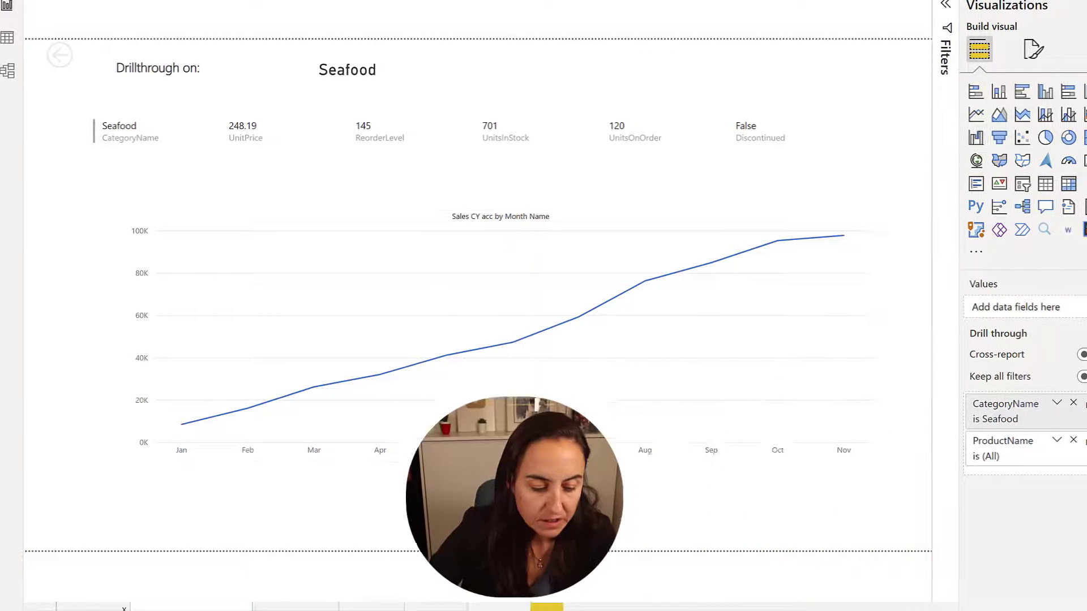
# Go back from the Seafood drillthrough page to the Northwind sales overview page.
pyautogui.click(59, 55)
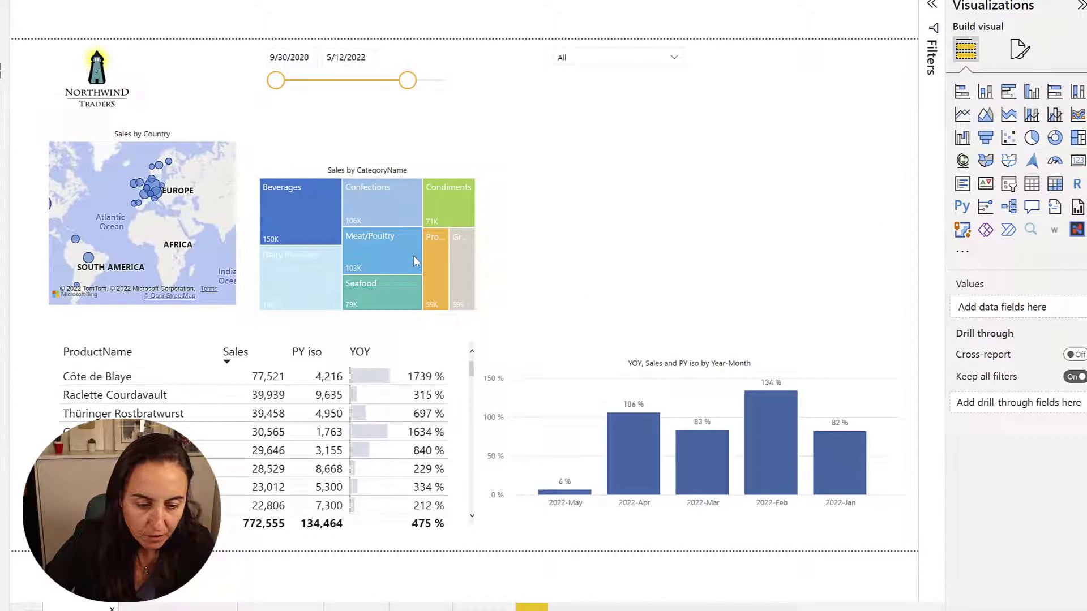
pyautogui.moveTo(301, 207)
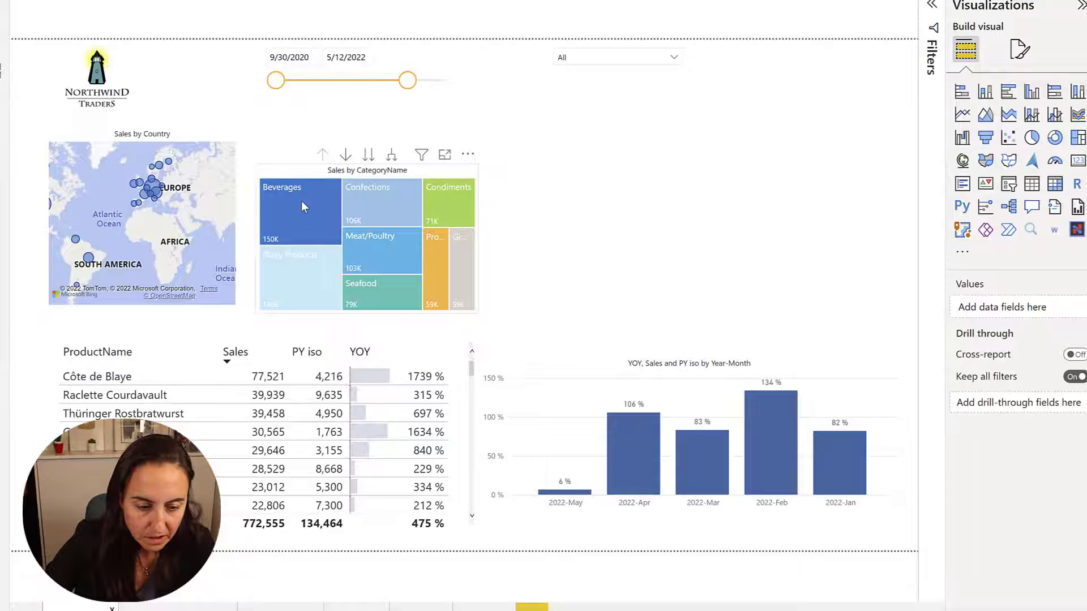
# Bring up the drillthrough options for the Dairy Products tile in the treemap.
pyautogui.rightClick(291, 270)
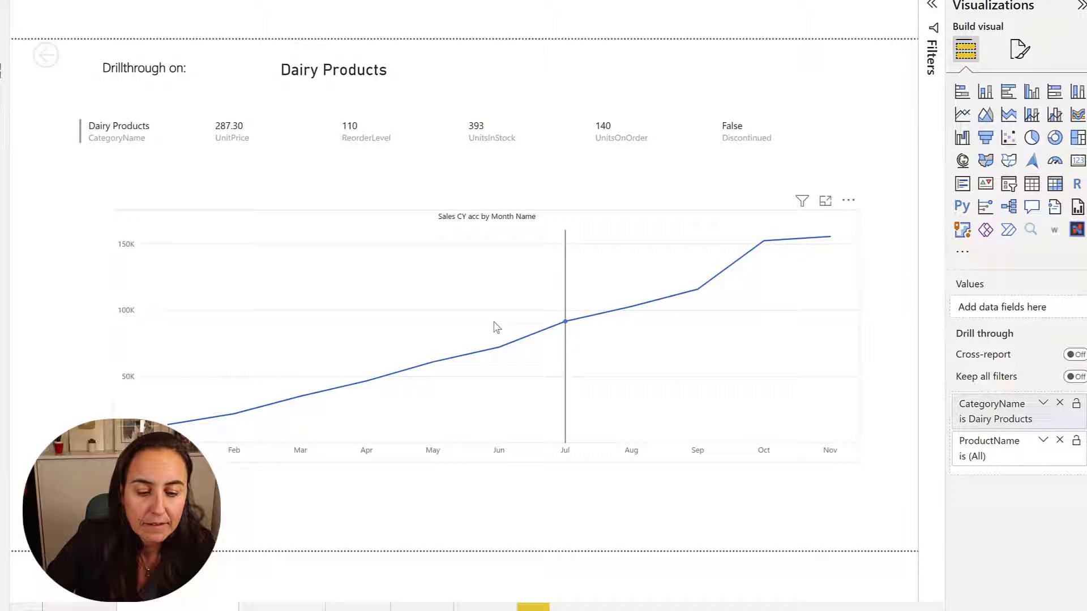
pyautogui.moveTo(612, 231)
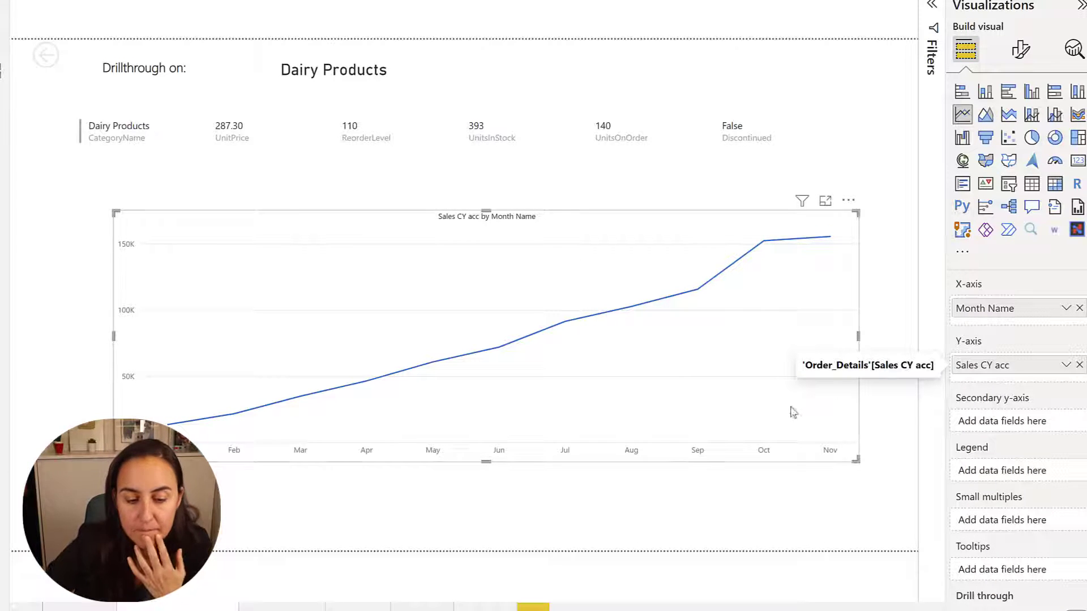
# Deselect the cumulative sales chart and add a new measure to the Order_Details table.
pyautogui.click(801, 201)
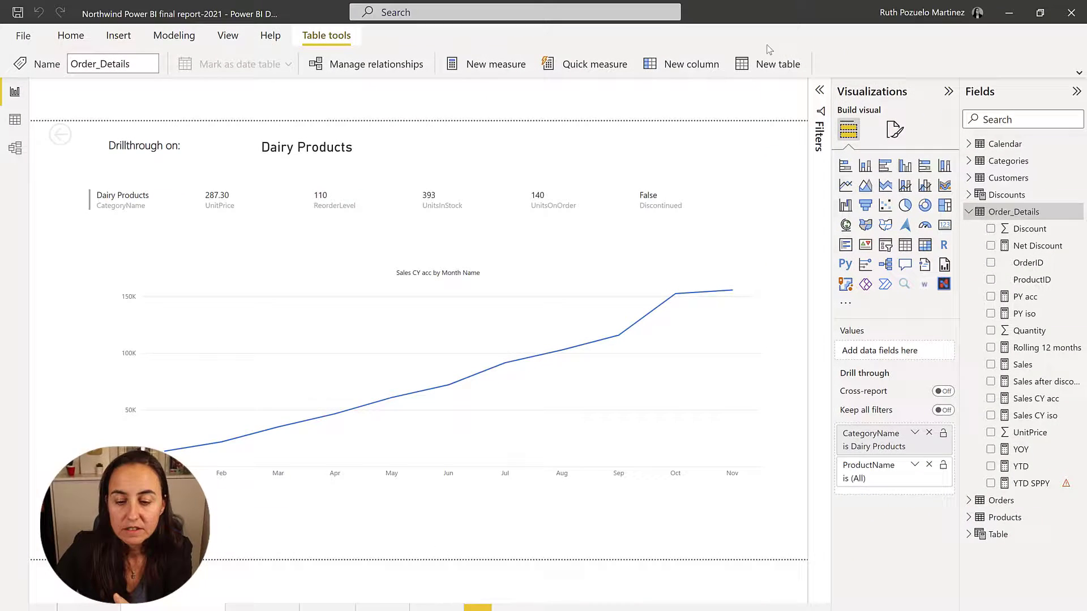
pyautogui.rightClick(1014, 211)
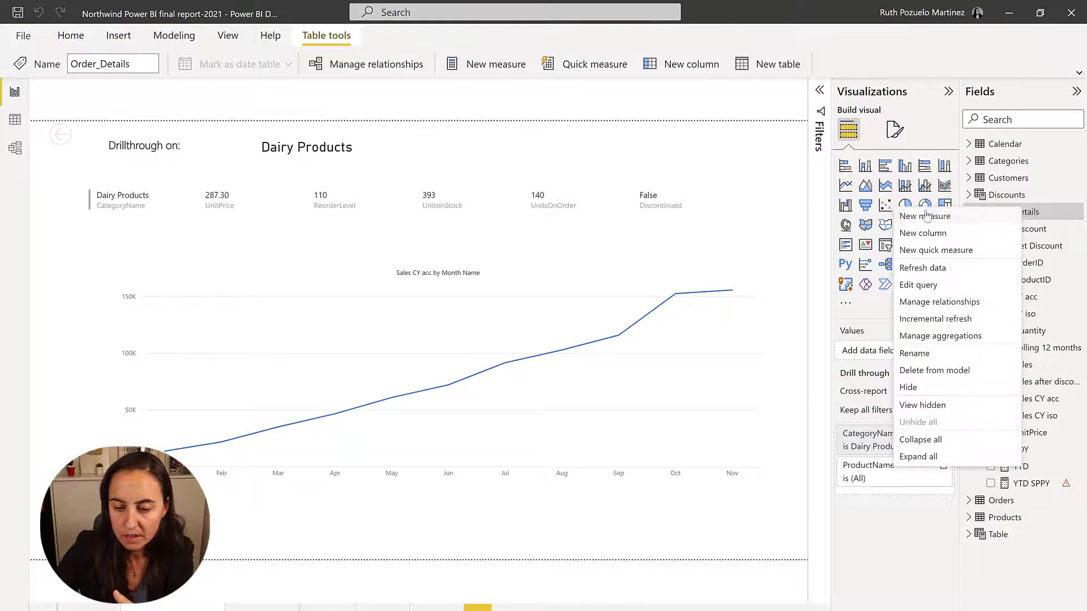
pyautogui.click(926, 216)
pyautogui.write('Sales')
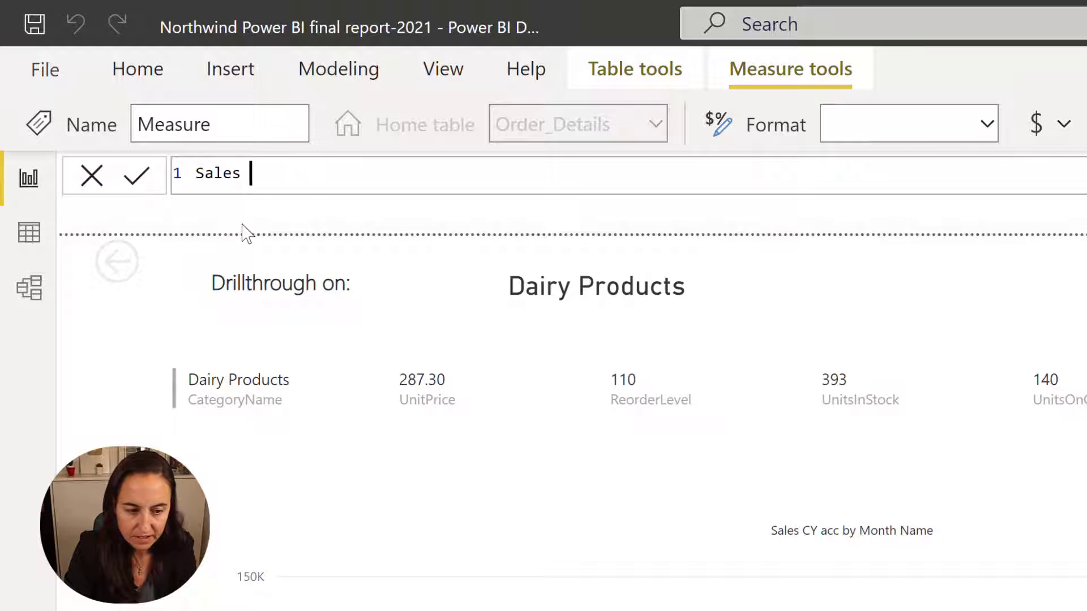
# Name the measure 'Sales acc CY (override drillthrough filter cat) =' in the formula bar.
pyautogui.write('acc')
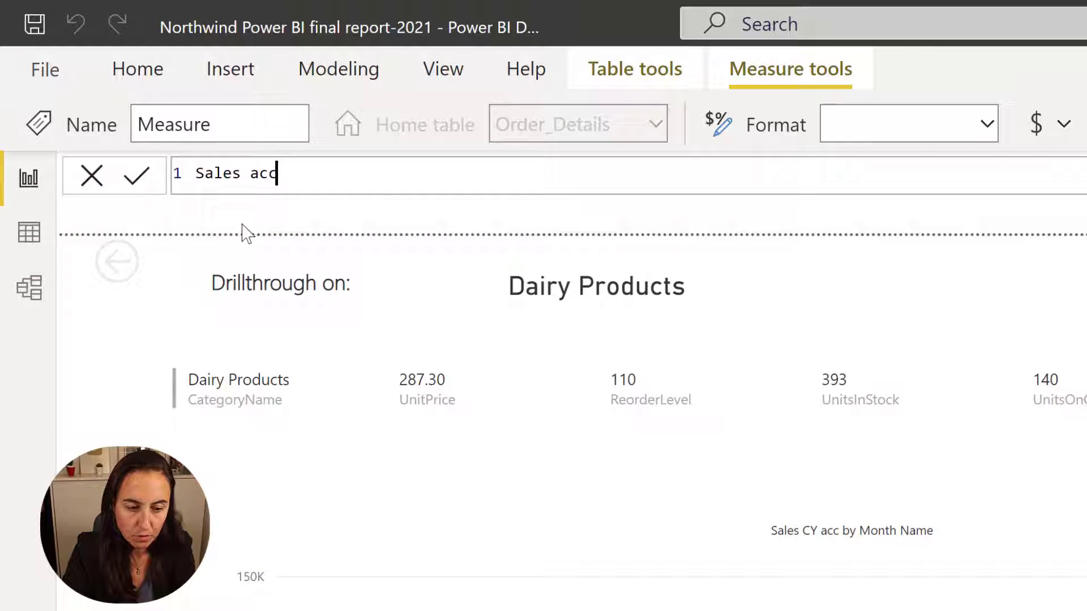
pyautogui.write('CY (a')
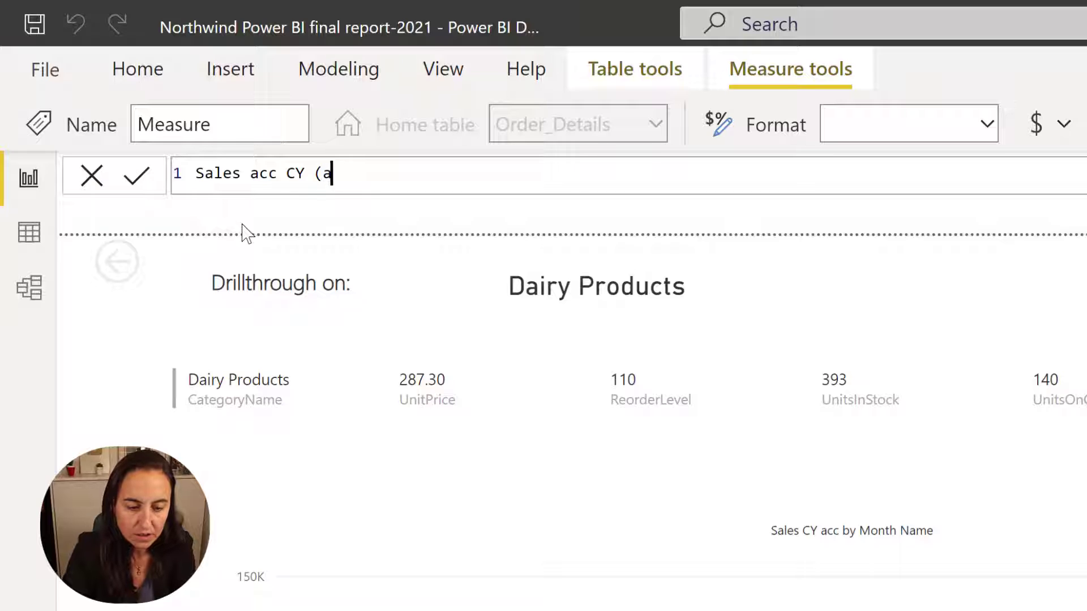
pyautogui.press('Backspace')
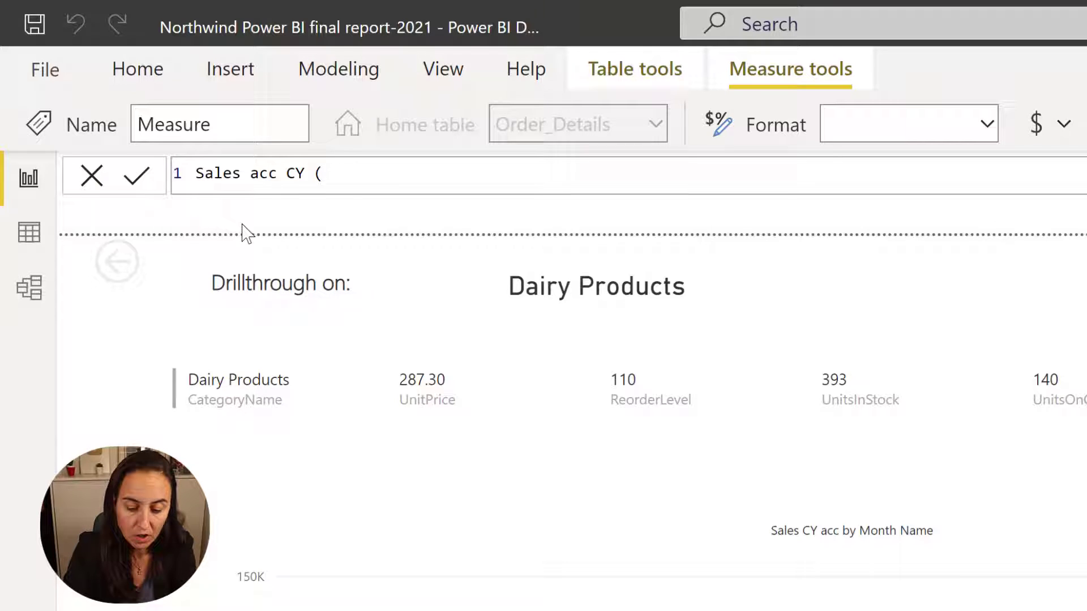
pyautogui.write('override')
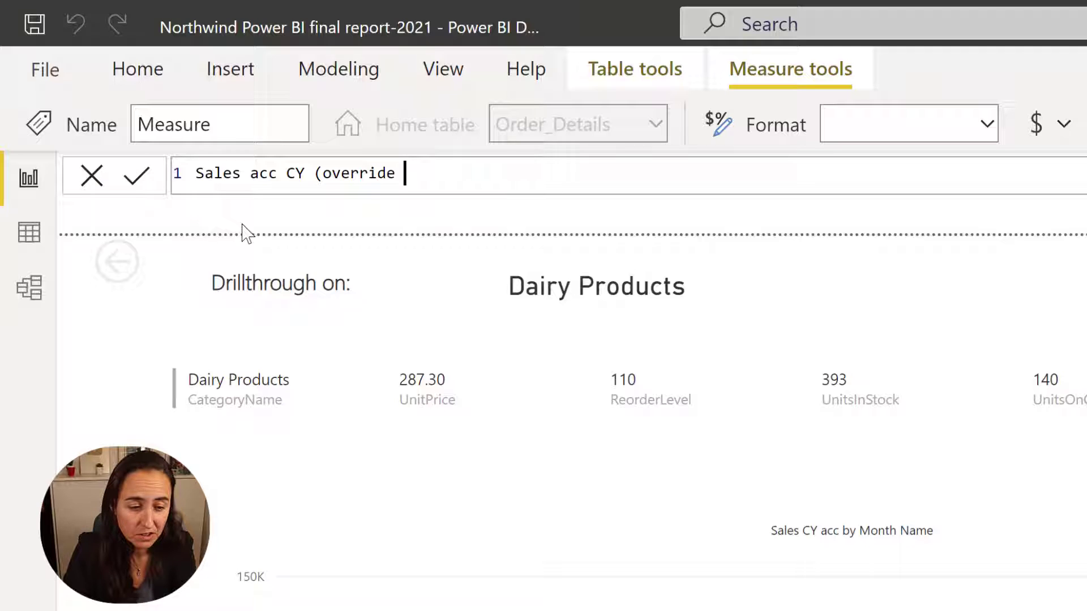
pyautogui.write('drill')
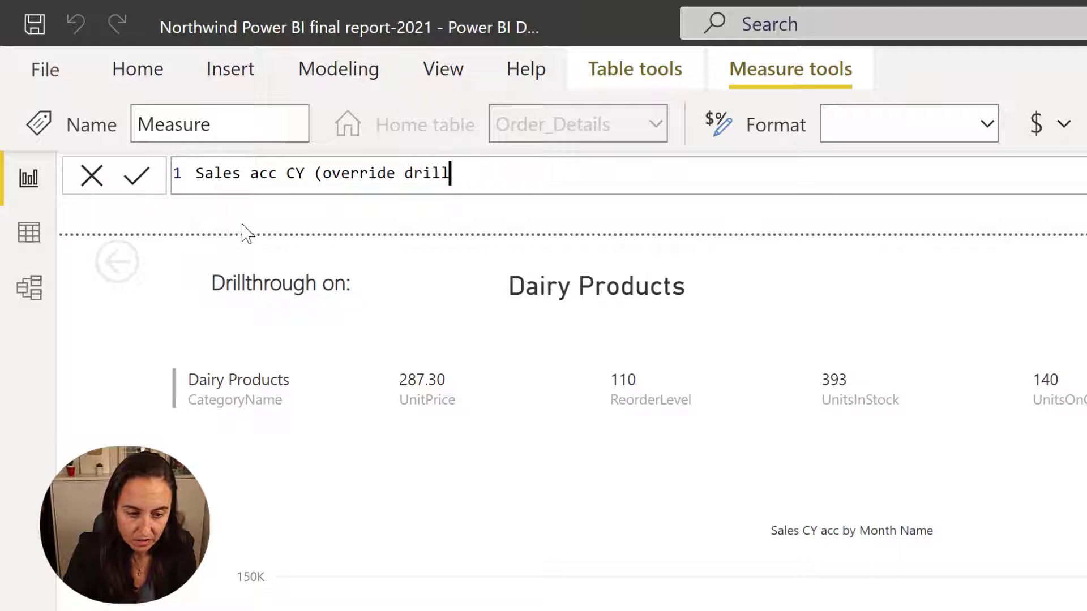
pyautogui.write('through f')
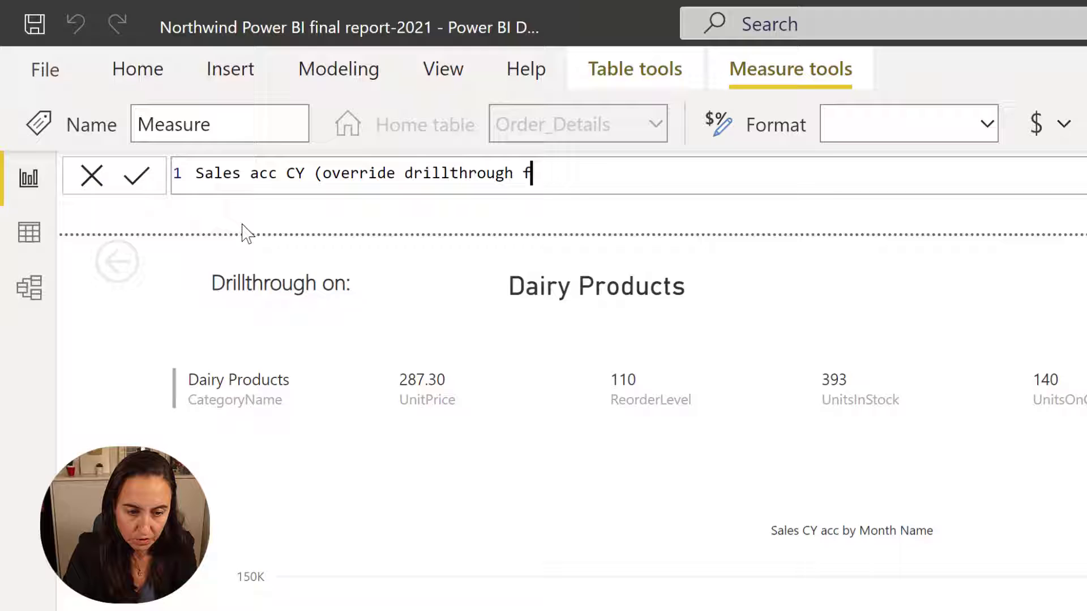
pyautogui.write('ilter')
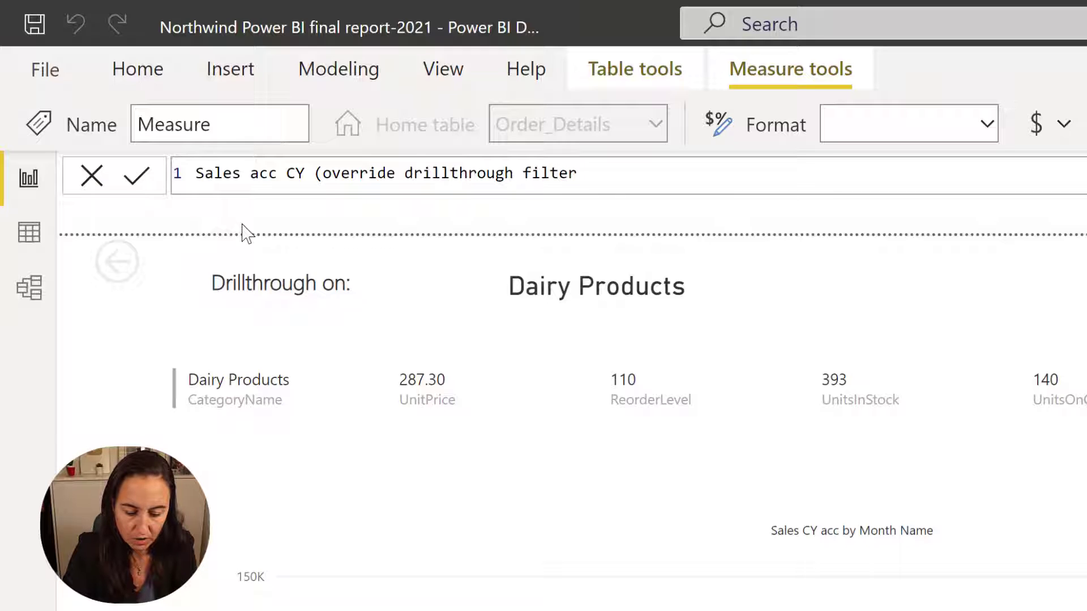
pyautogui.write('cat) =')
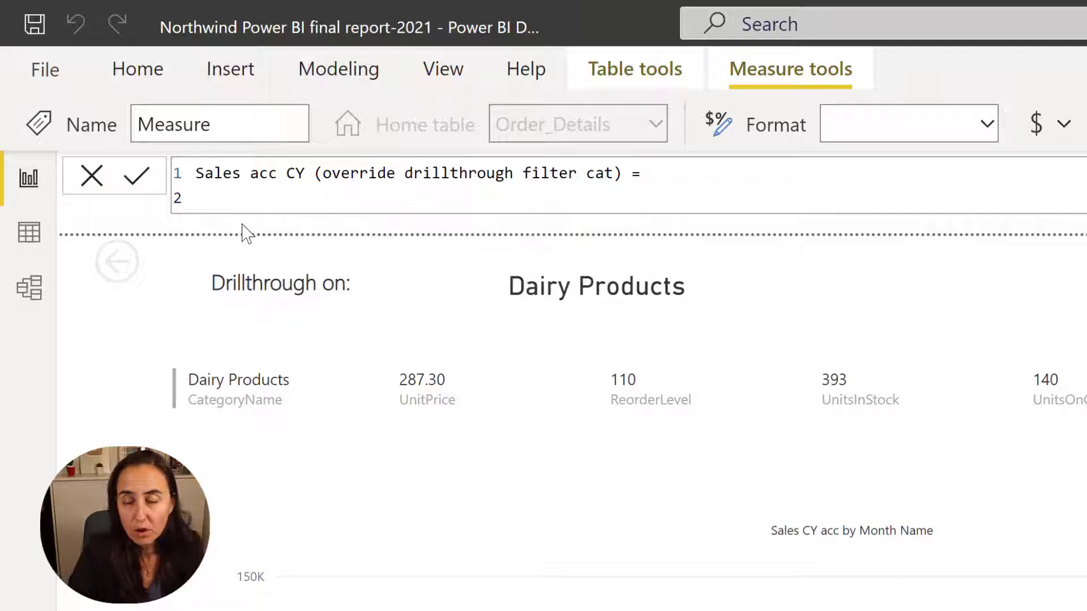
# Start the measure body as CALCULATE([Sales CY acc] ...).
pyautogui.write('cal')
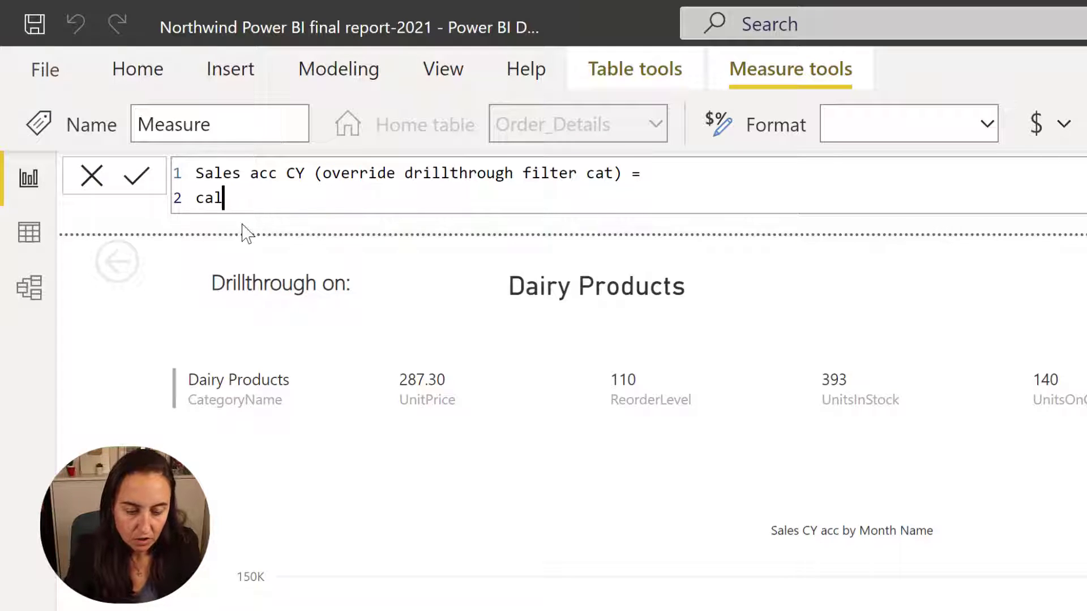
pyautogui.write('culate(')
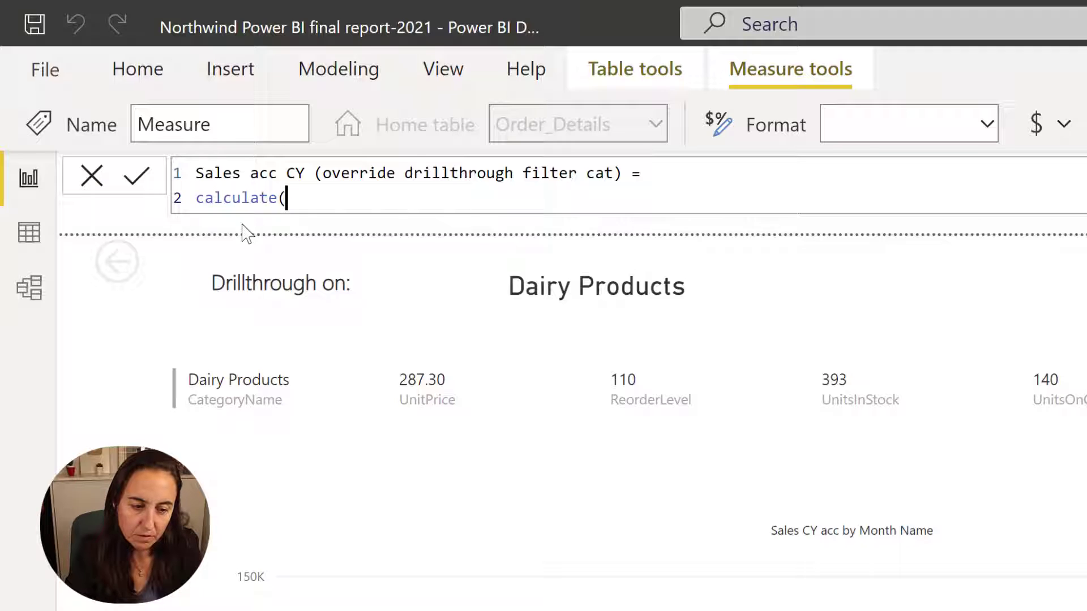
pyautogui.write('[')
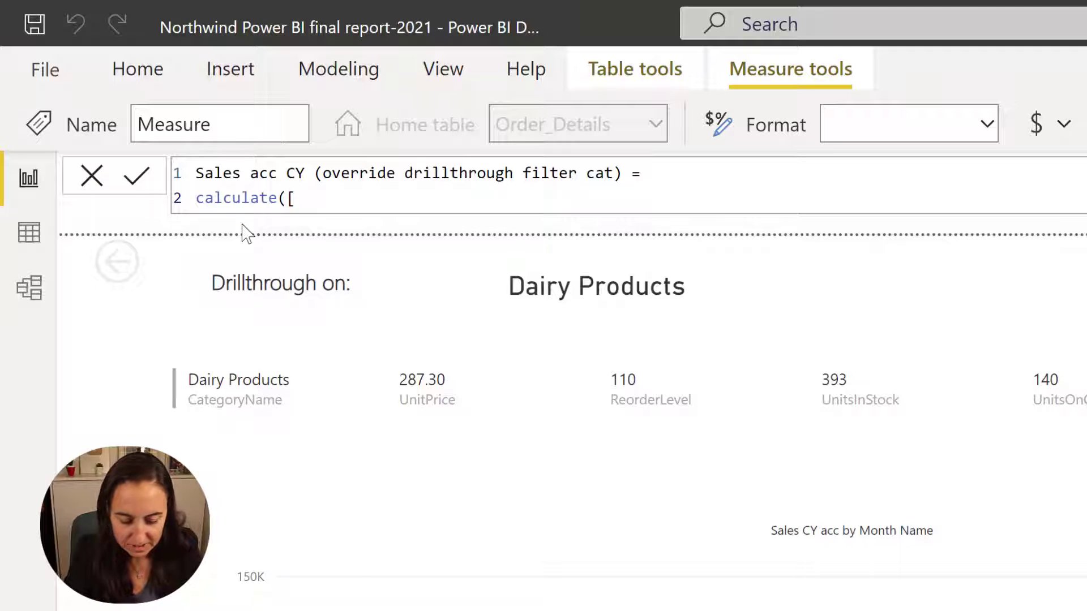
pyautogui.write('Sales V')
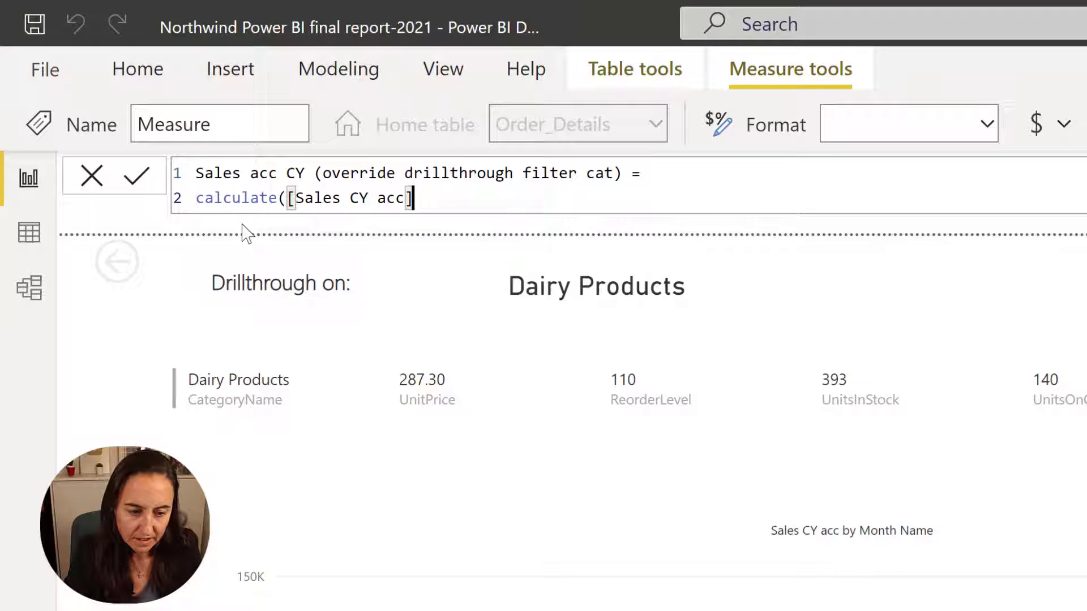
pyautogui.write(', al')
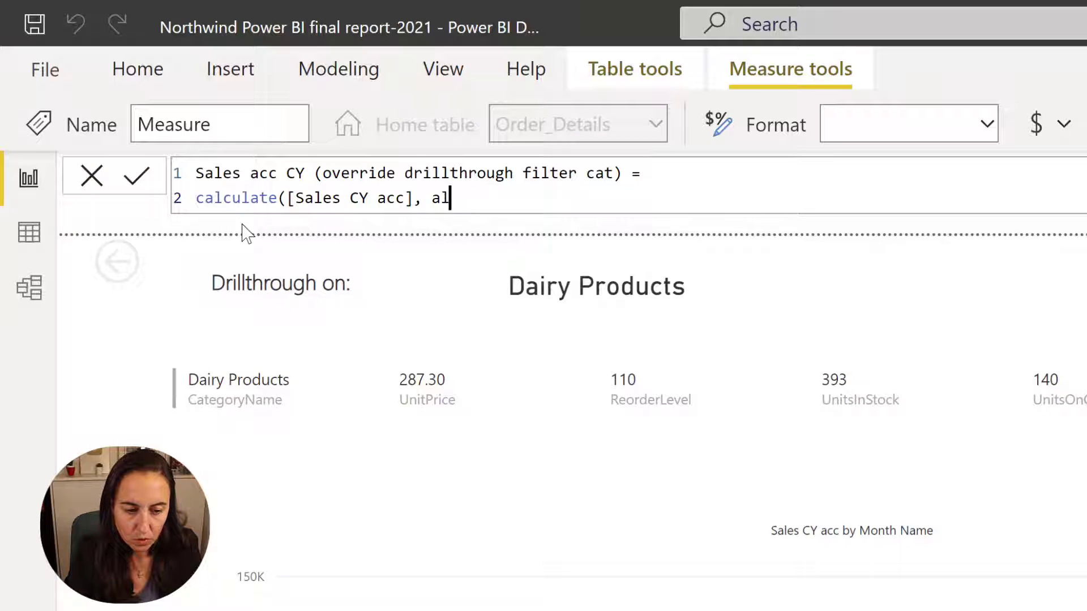
pyautogui.write('l')
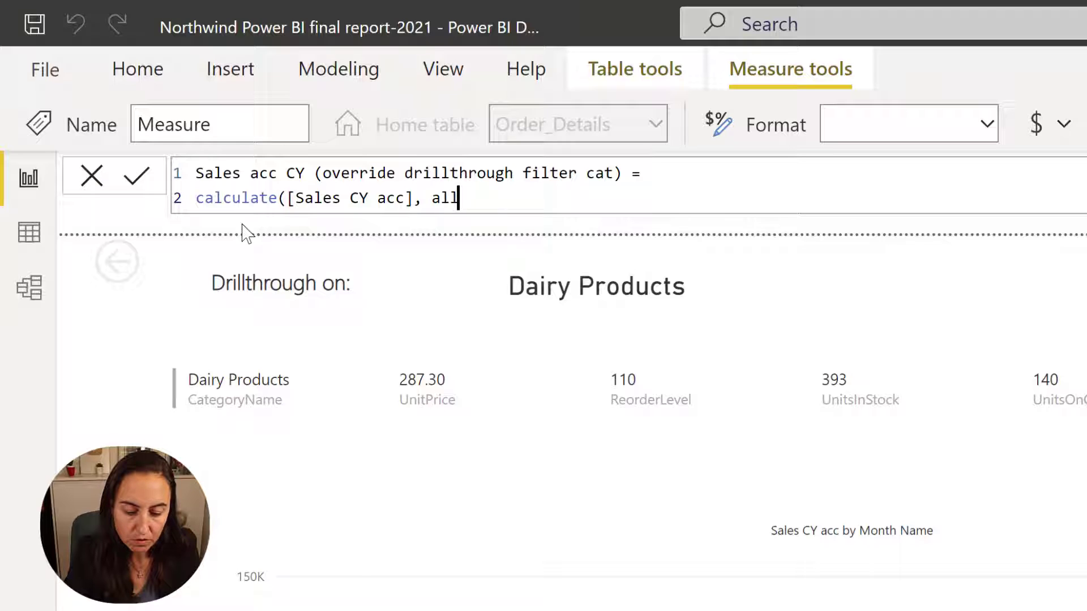
pyautogui.write('(c')
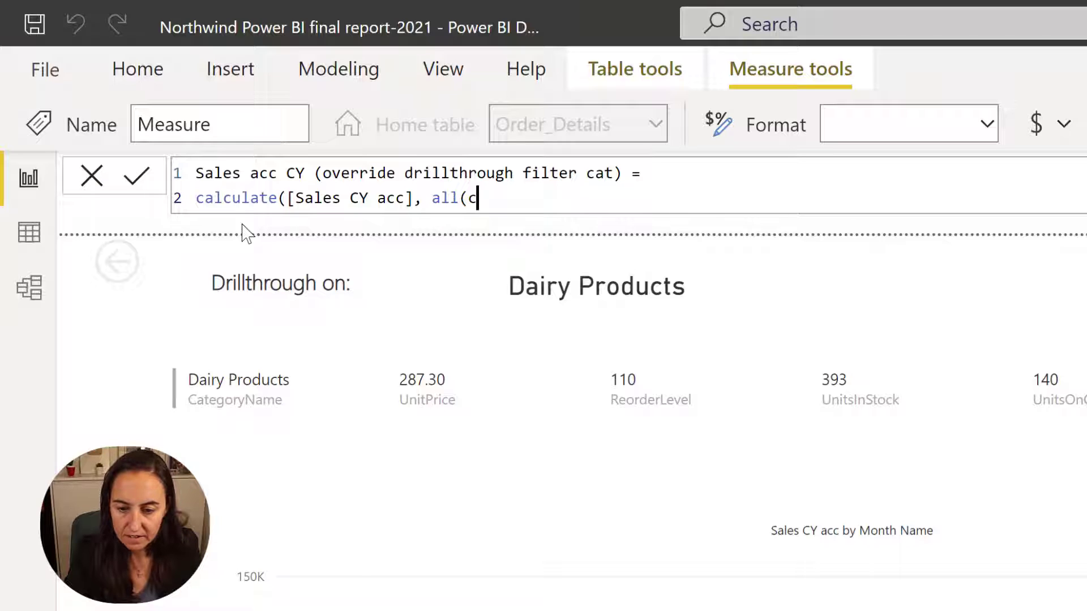
pyautogui.press('Backspace')
pyautogui.write(')')
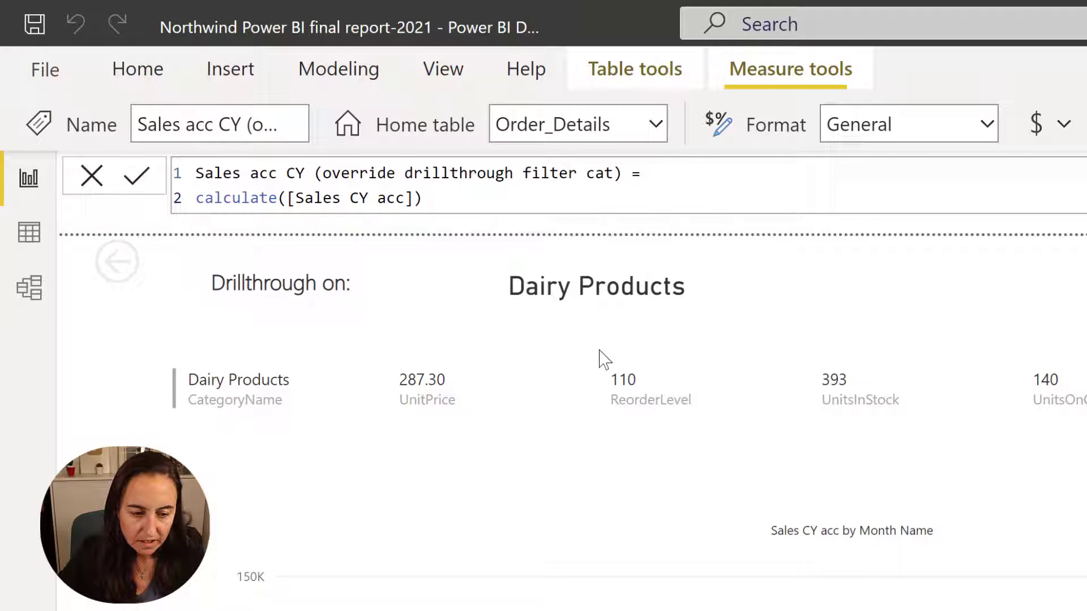
# Add ALL(Categories[CategoryName]) as the CALCULATE filter argument.
pyautogui.write(',')
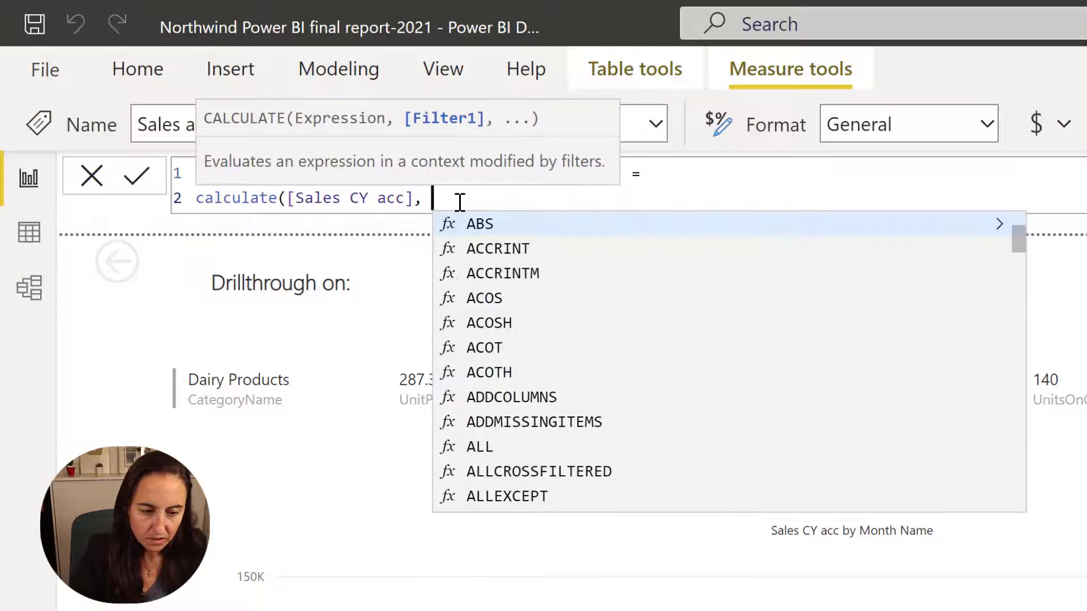
pyautogui.write('a')
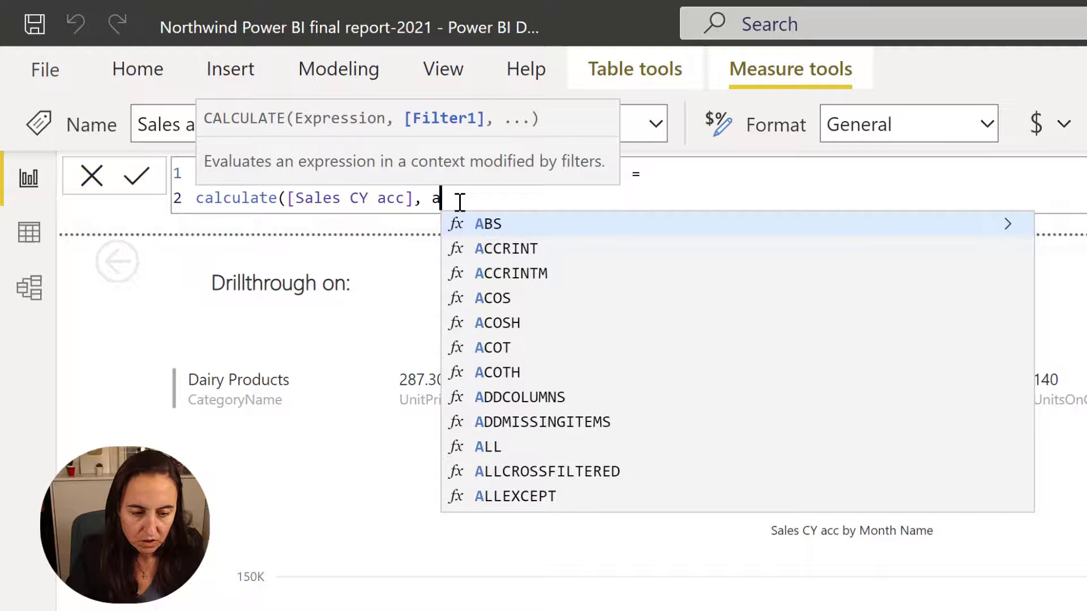
pyautogui.write('LL(cate')
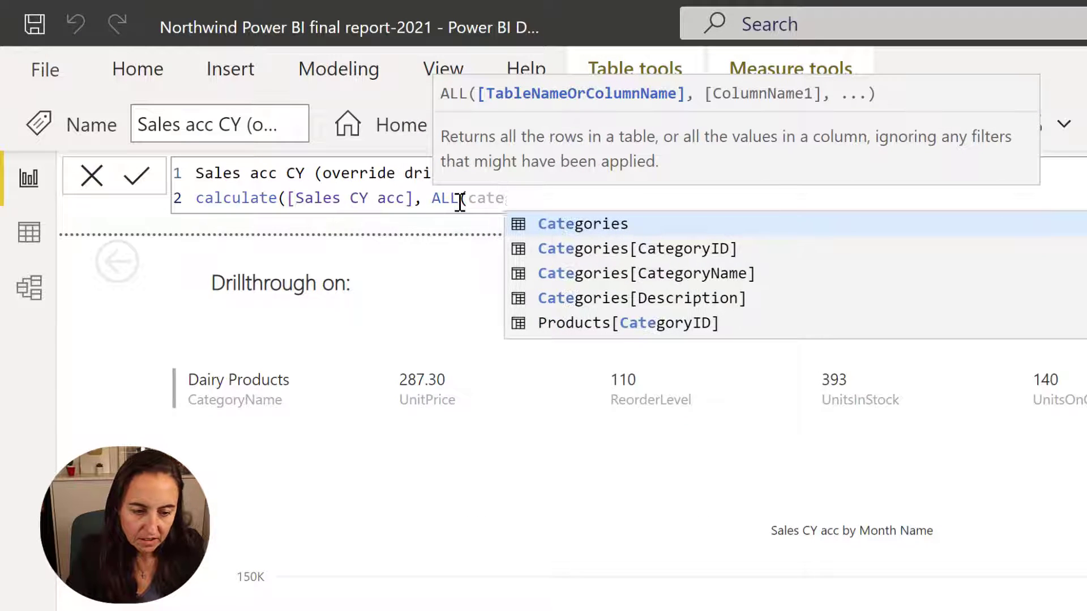
pyautogui.click(646, 273)
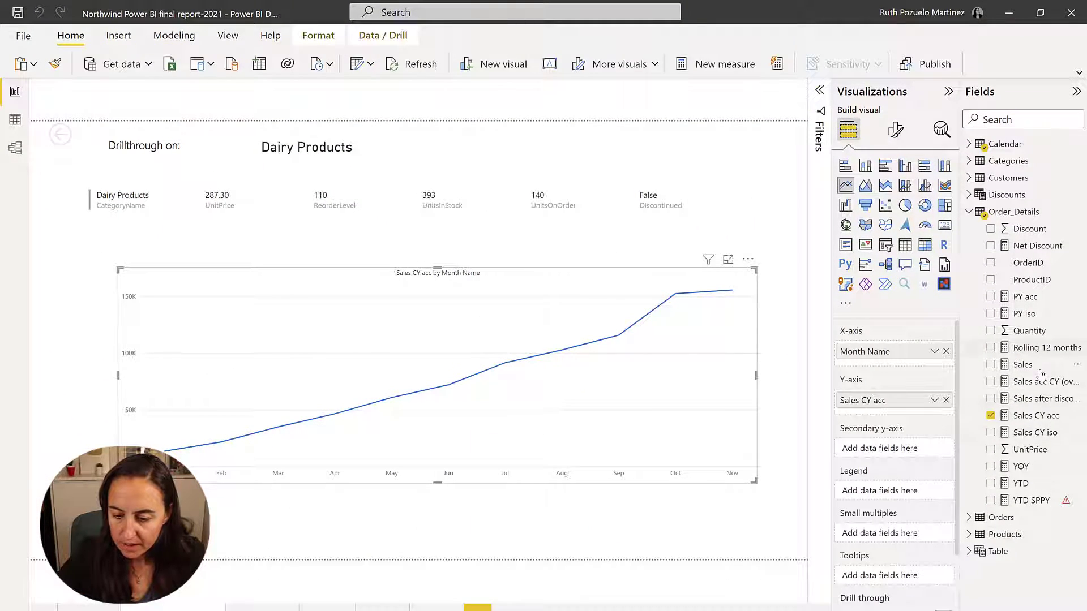
# Launch Power Query Editor with Transform data.
pyautogui.click(991, 381)
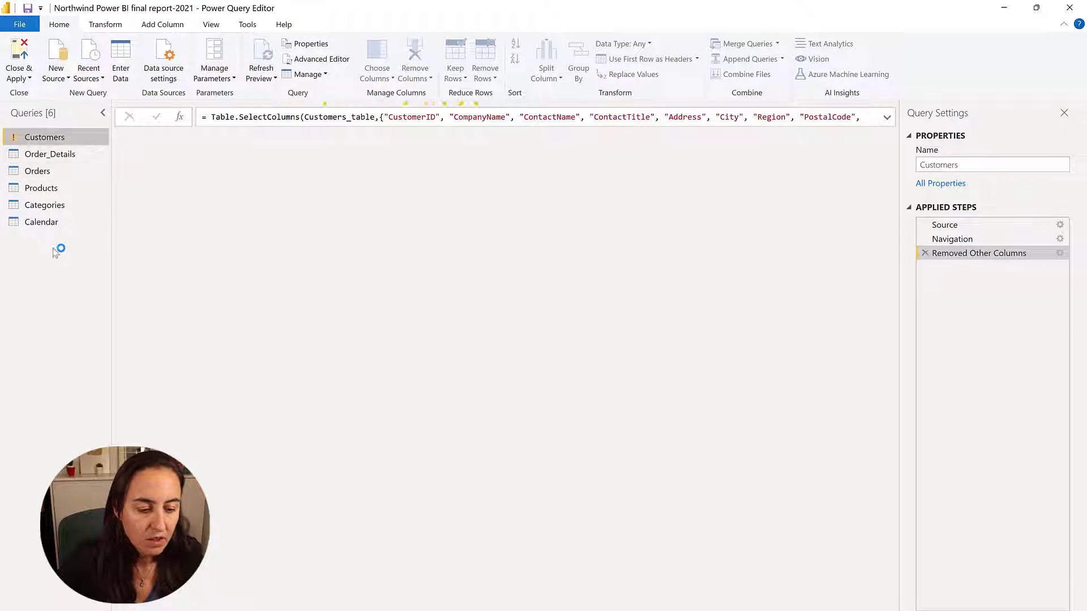
# Preview the Categories query, then add a new blank query, Query1.
pyautogui.click(44, 204)
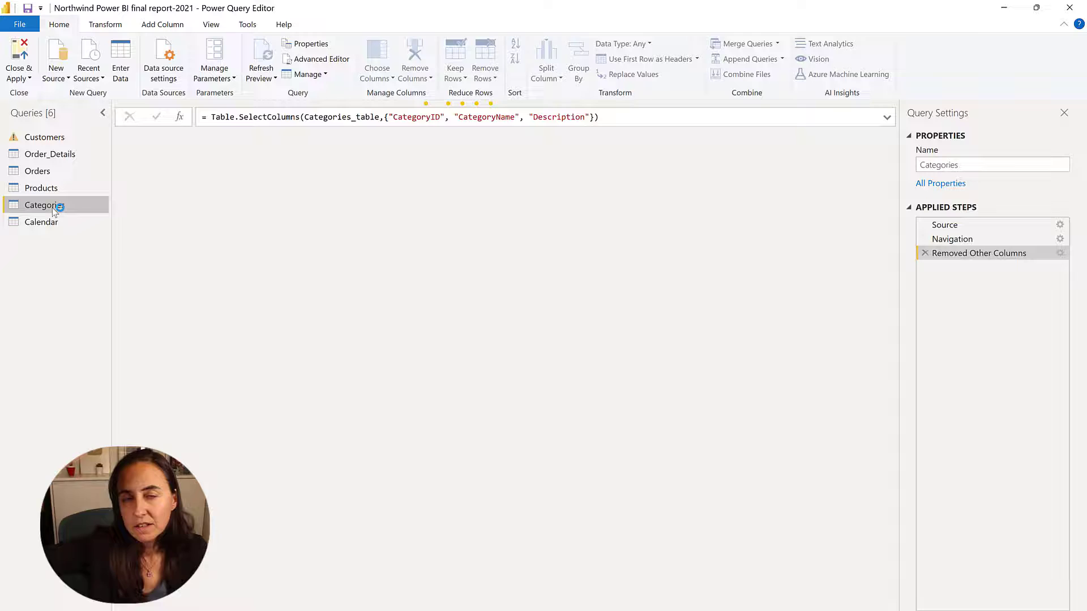
pyautogui.click(43, 205)
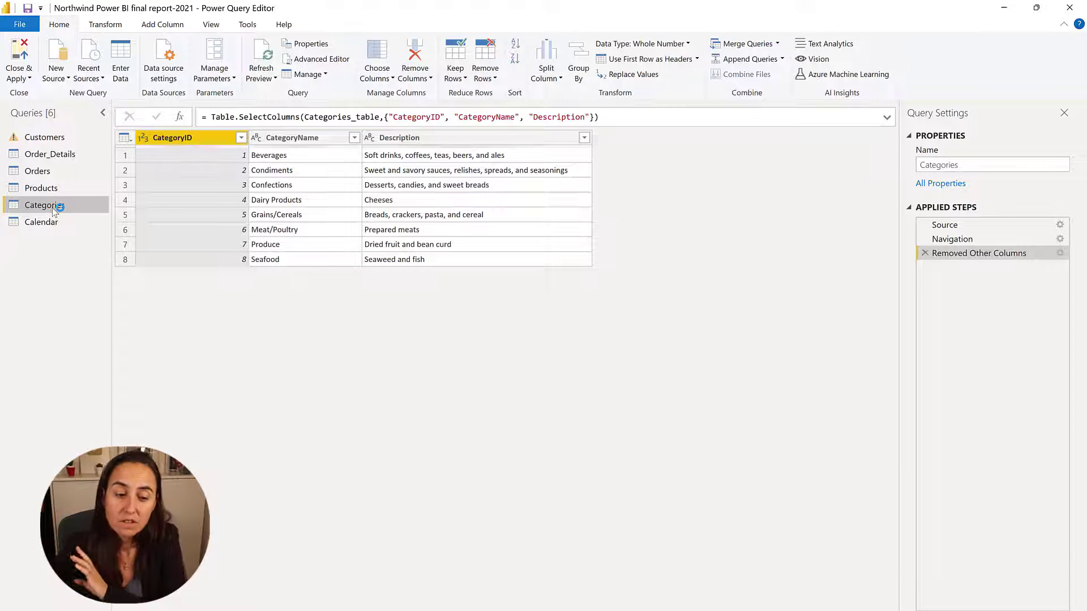
pyautogui.click(291, 137)
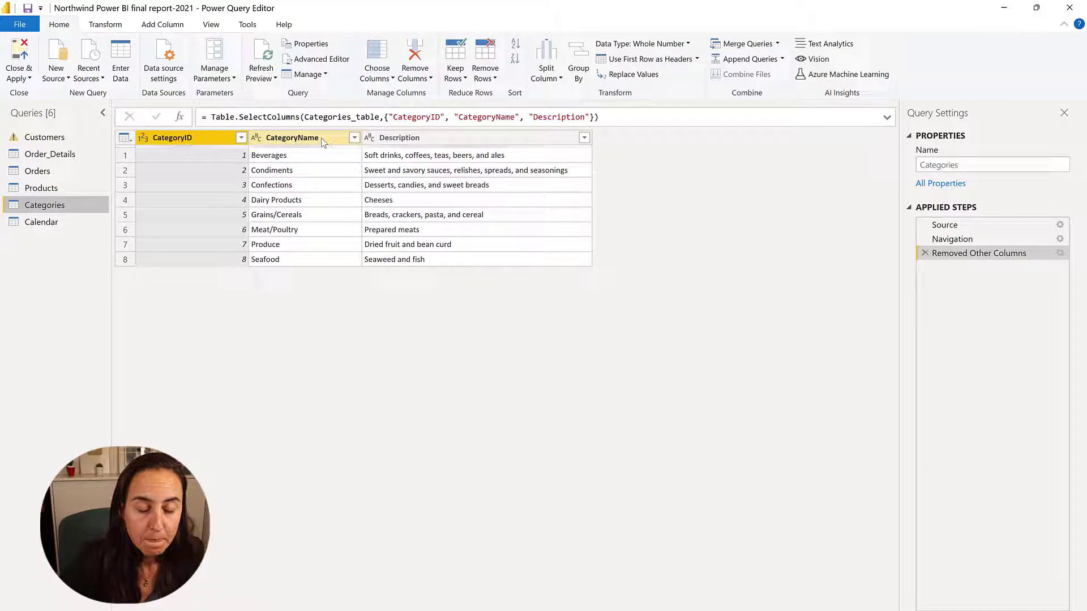
pyautogui.click(172, 137)
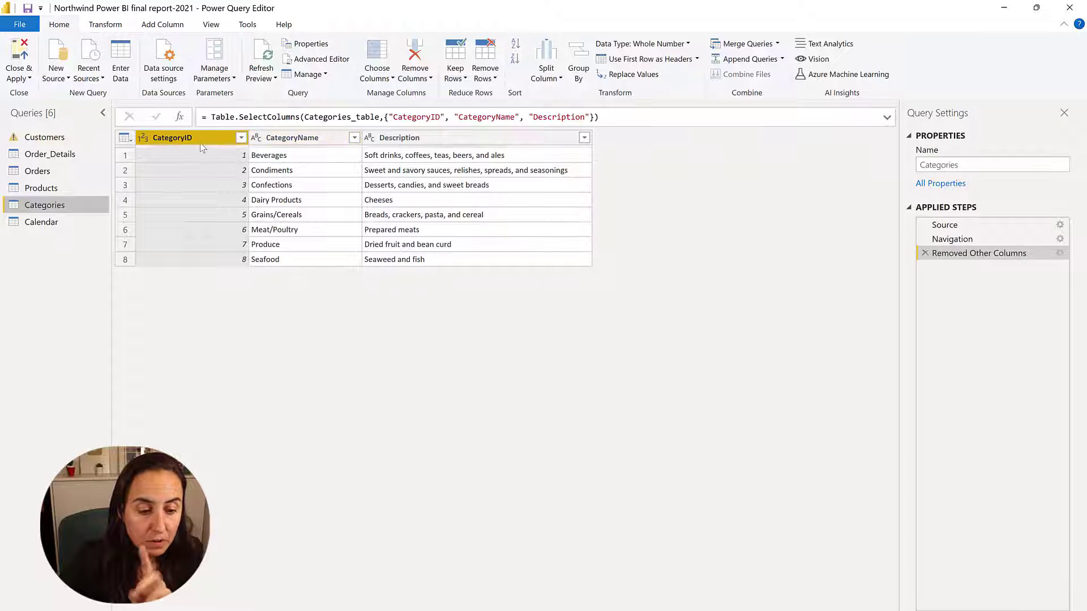
pyautogui.click(55, 59)
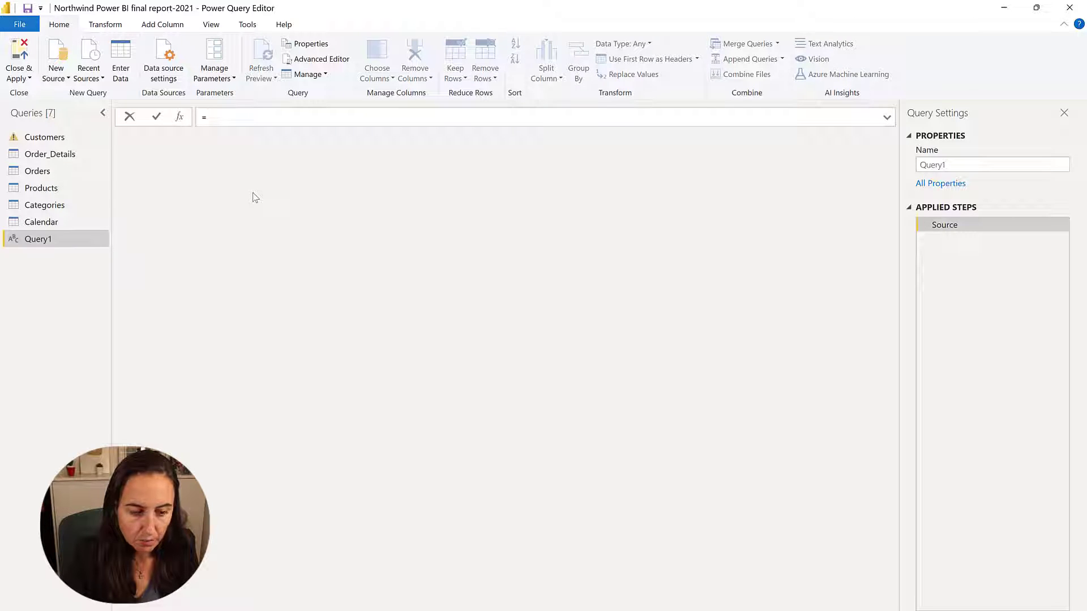
# Enter the formula = Categories[[CategoryName], [CategoryID]] for the blank query.
pyautogui.write('Categories[[')
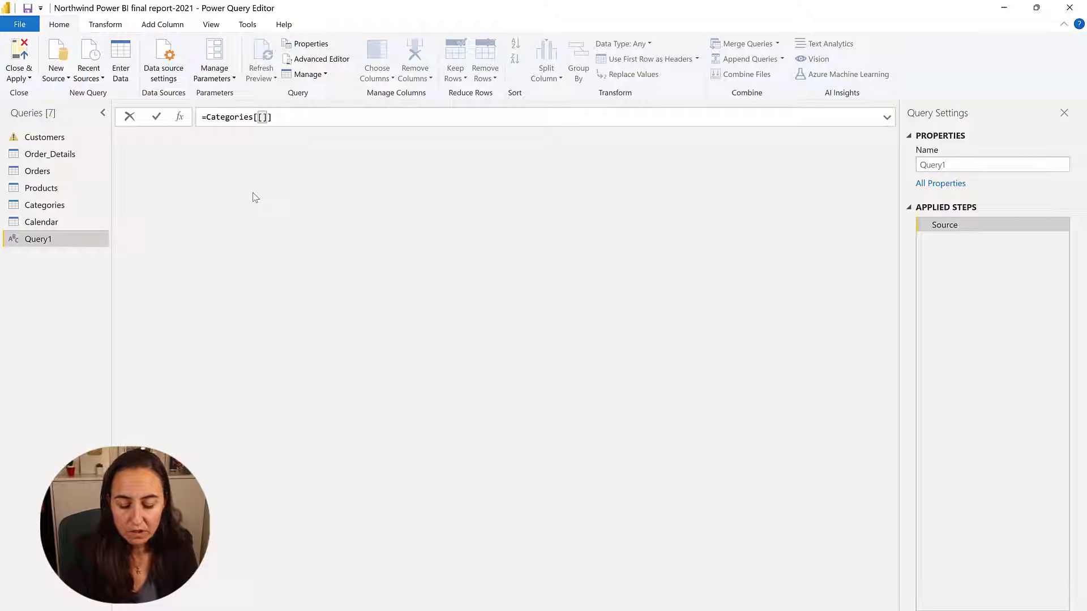
pyautogui.write('[CategoryName], [')
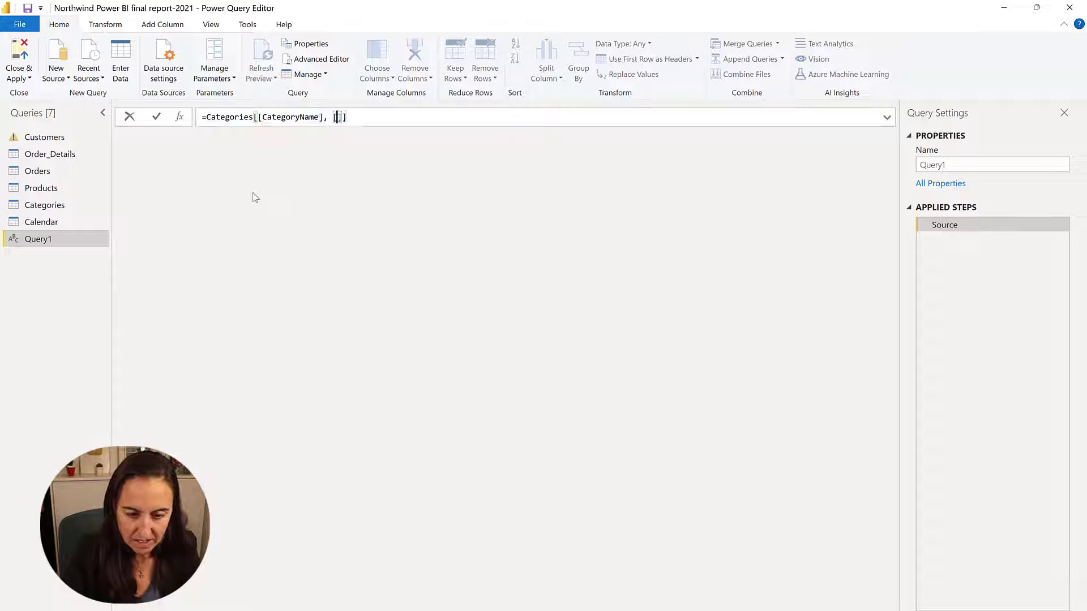
pyautogui.write('CategoryID')
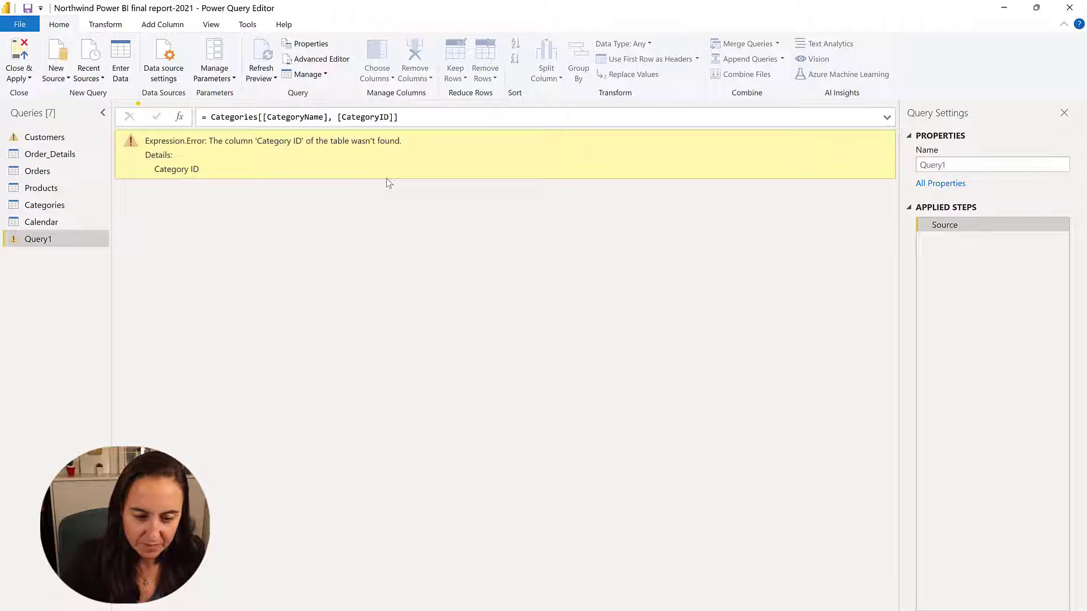
# Rename the new query to 'Override filters'.
pyautogui.click(992, 164)
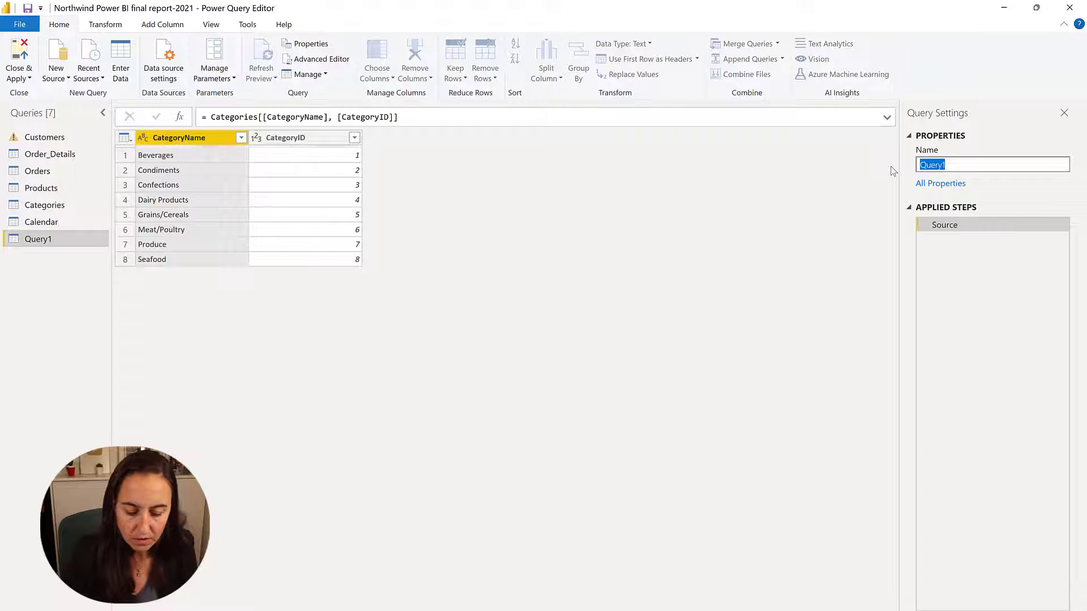
pyautogui.write('Override')
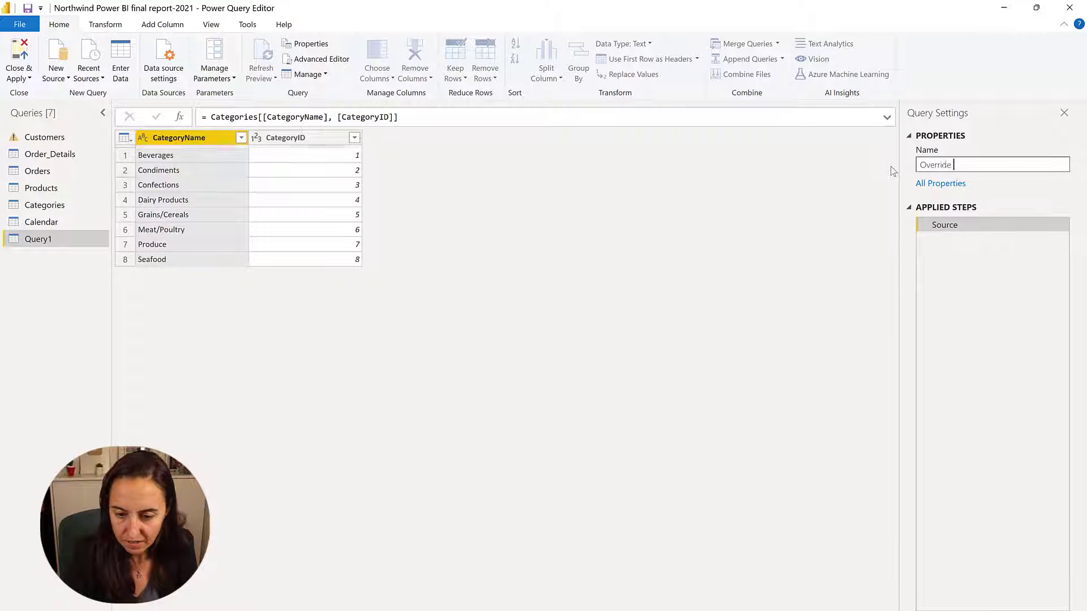
pyautogui.write('filters')
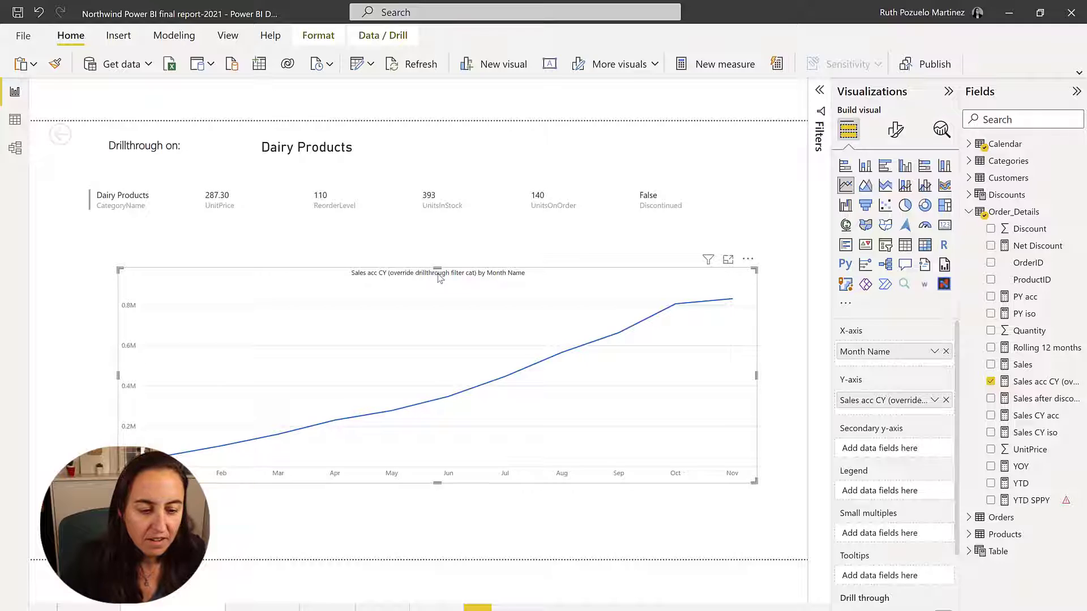
# Apply the query changes to load Override filters, then switch to Model view.
pyautogui.click(672, 90)
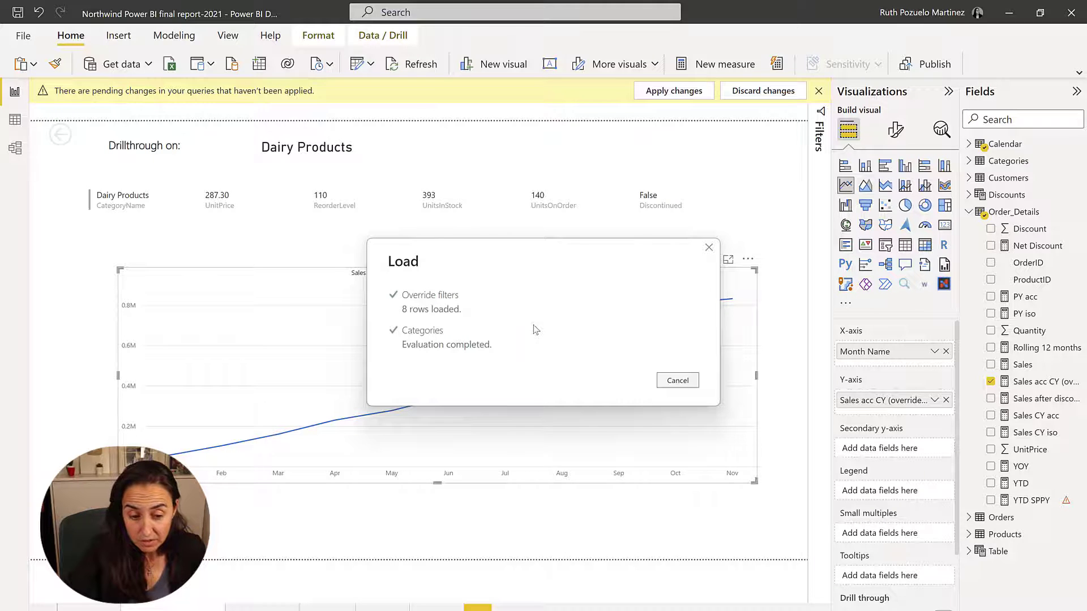
pyautogui.click(15, 149)
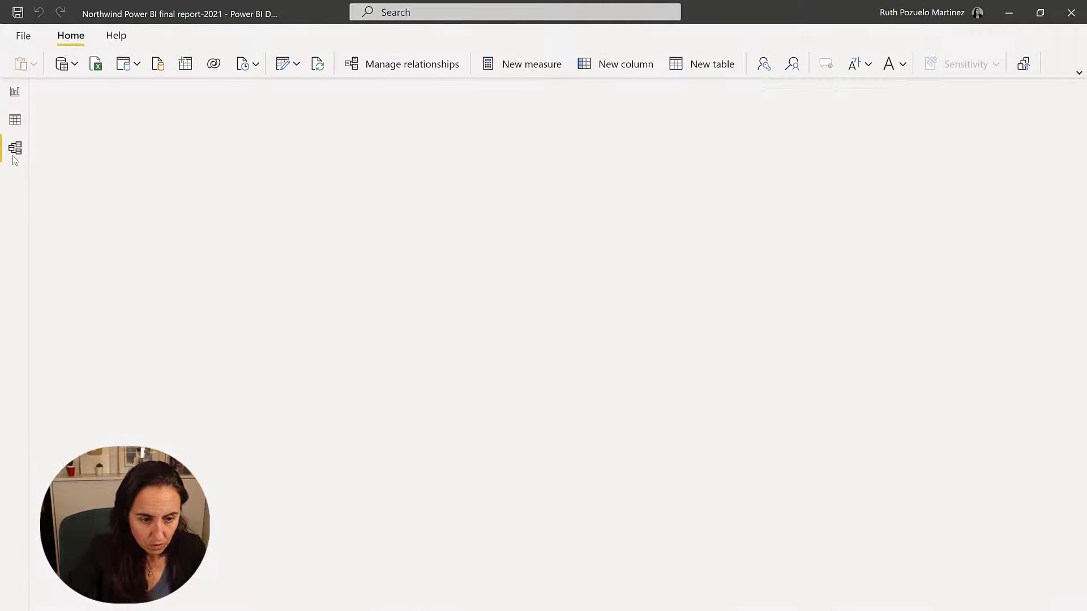
# Place Override filters beside Categories, relate it to Products, and return to Report view.
pyautogui.click(15, 148)
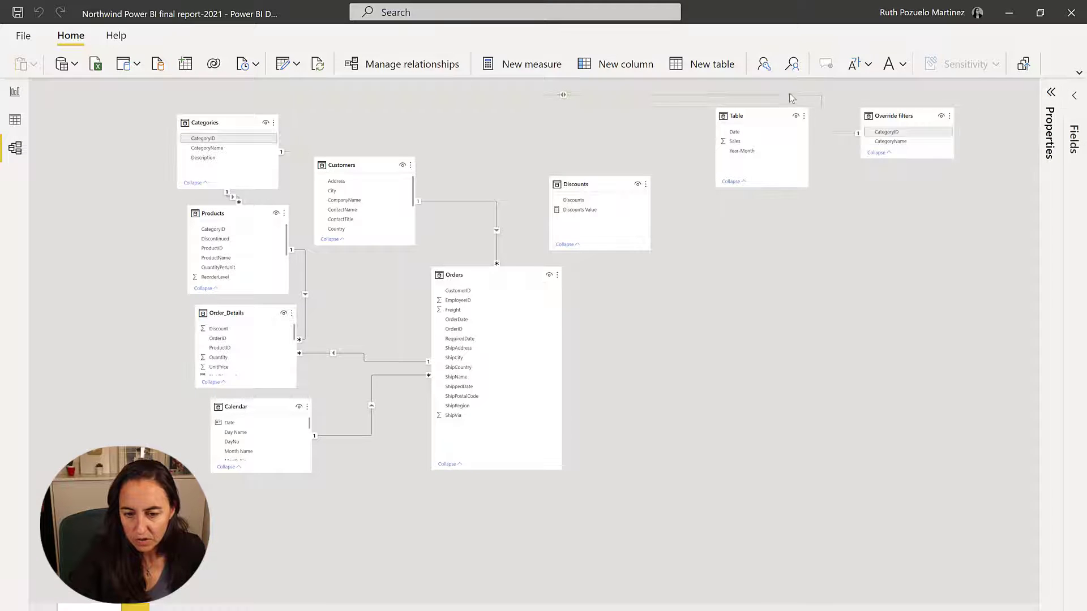
pyautogui.moveTo(893, 115); pyautogui.dragTo(90, 225)
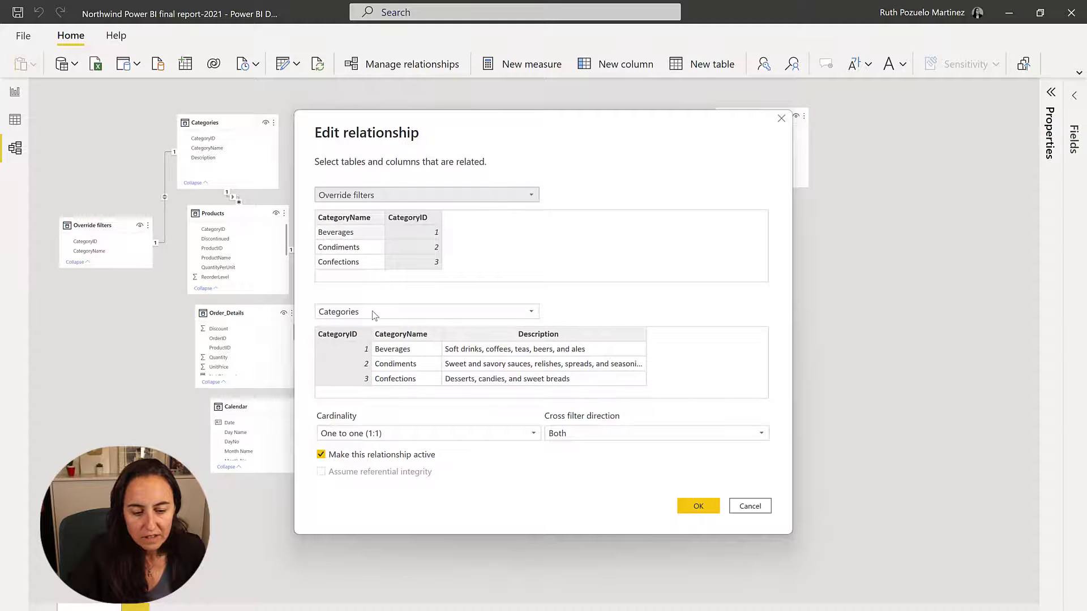
pyautogui.click(426, 312)
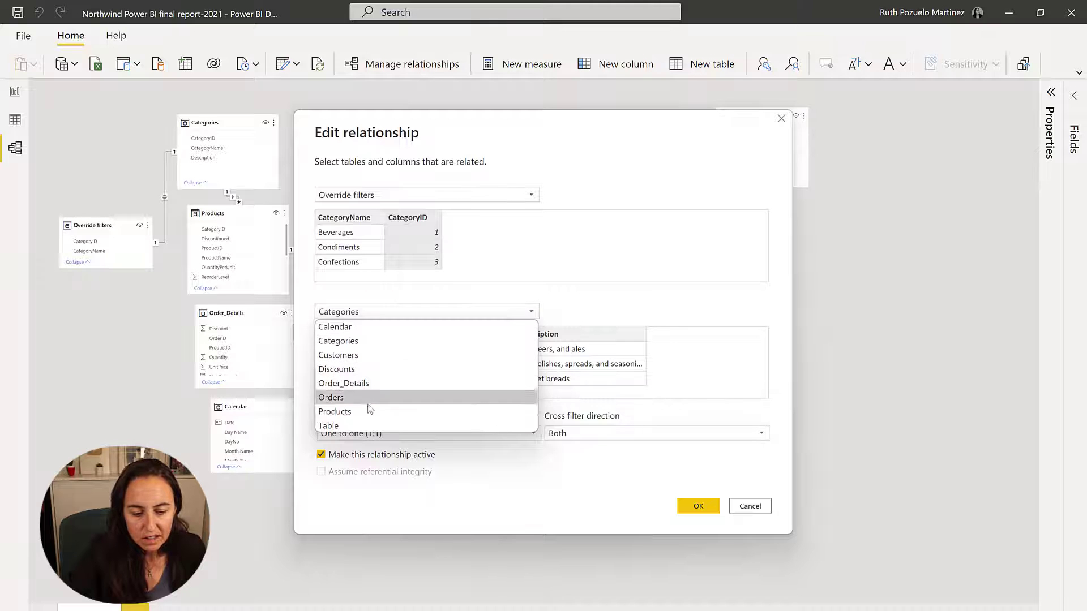
pyautogui.click(335, 411)
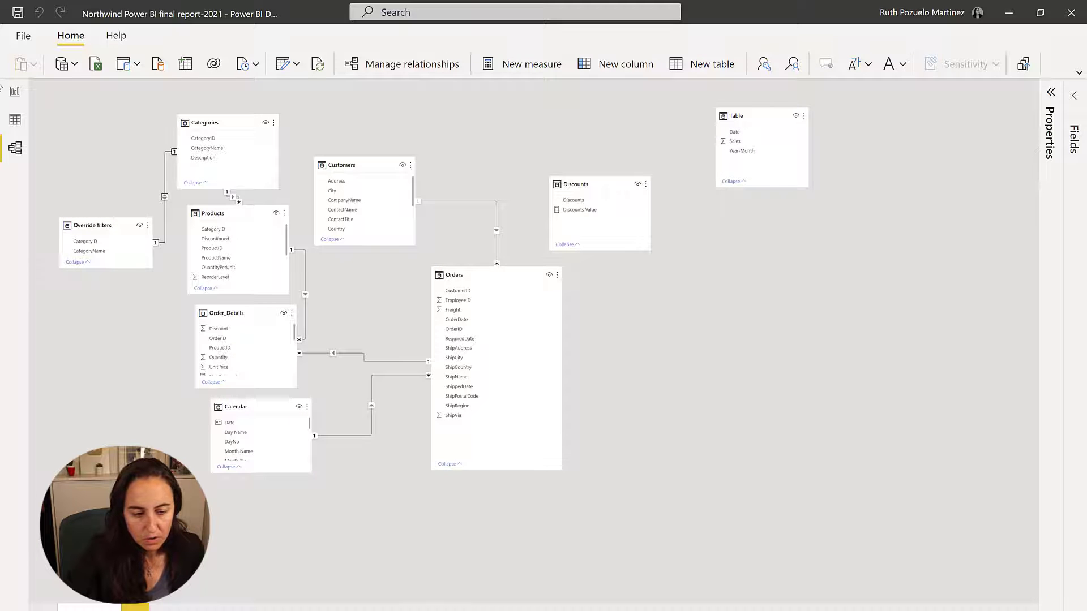
pyautogui.click(14, 93)
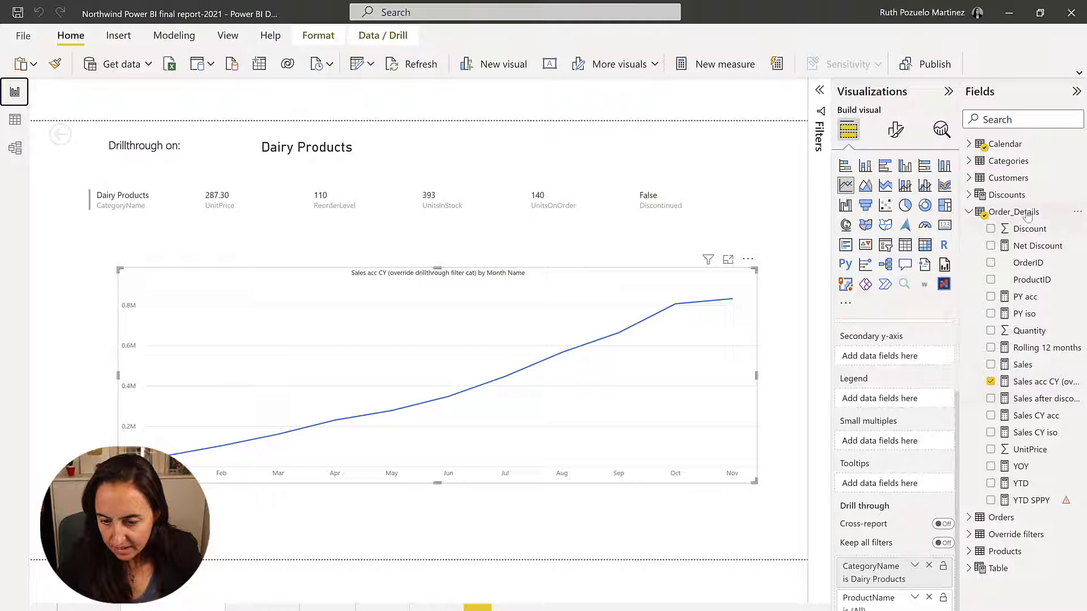
# Split the chart by Override filters category and move the override measure's home table to Override filters.
pyautogui.click(1020, 535)
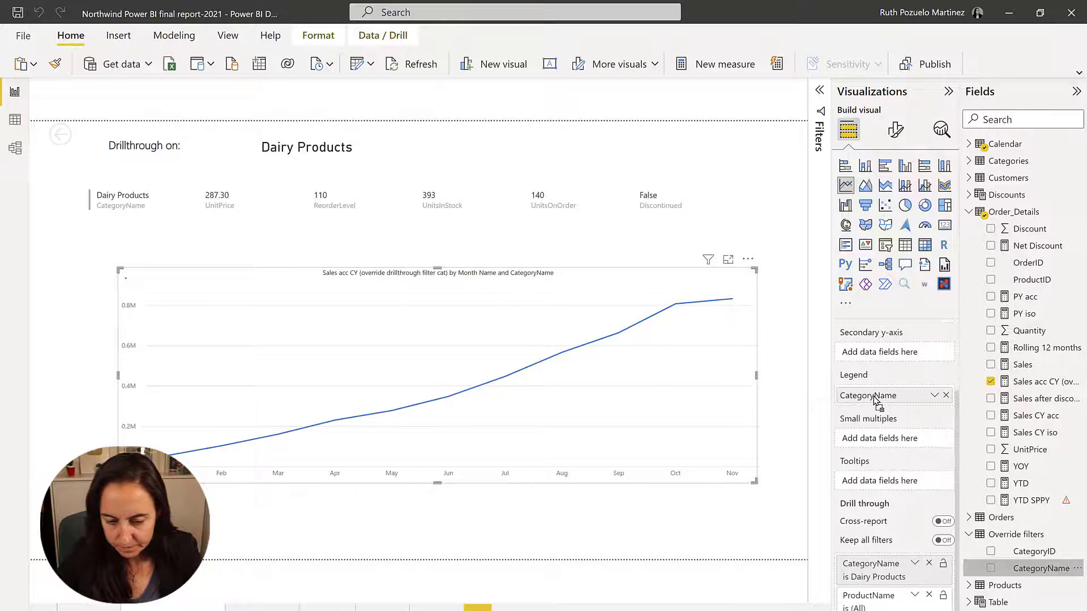
pyautogui.click(991, 569)
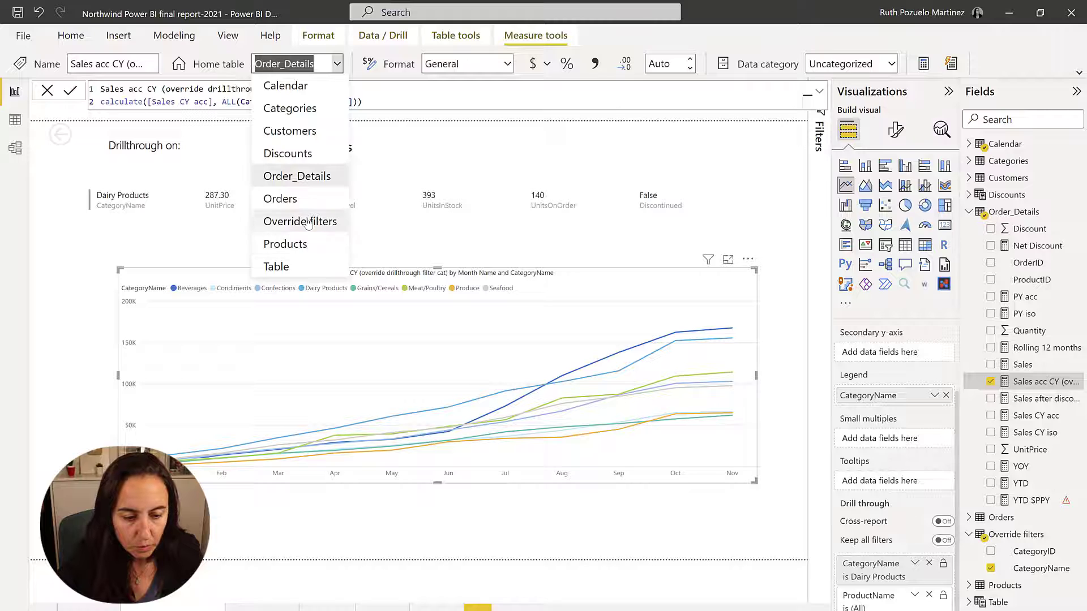
pyautogui.click(300, 222)
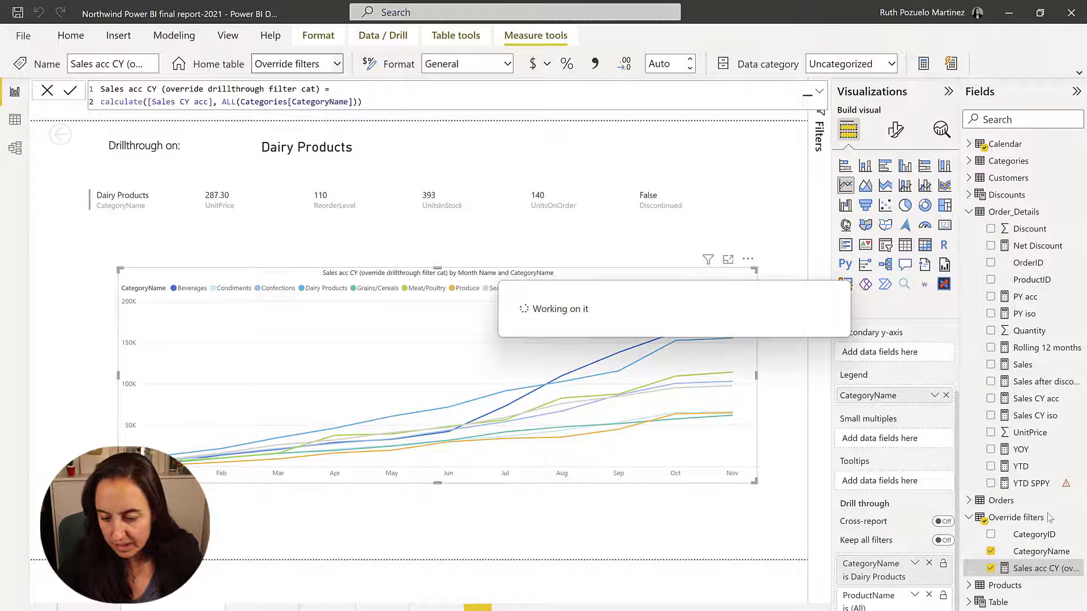